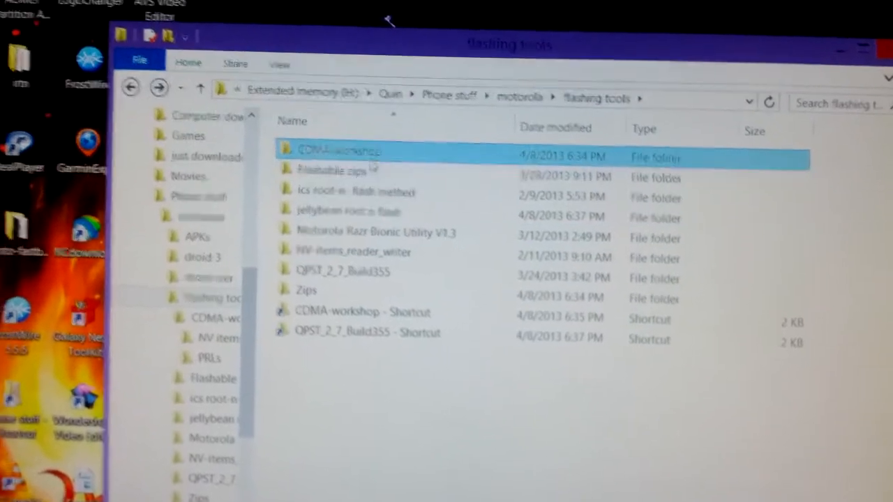
{"action": "double_click", "coordinate": [340, 150]}
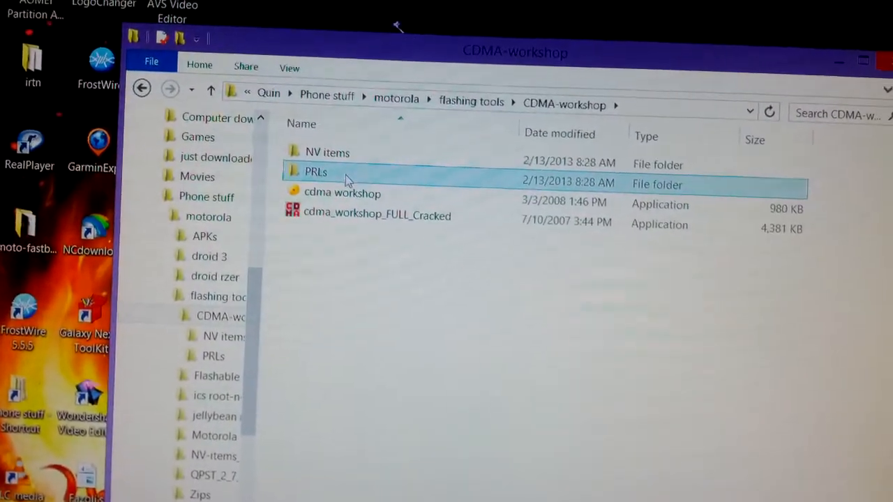
{"action": "left_click", "coordinate": [328, 168]}
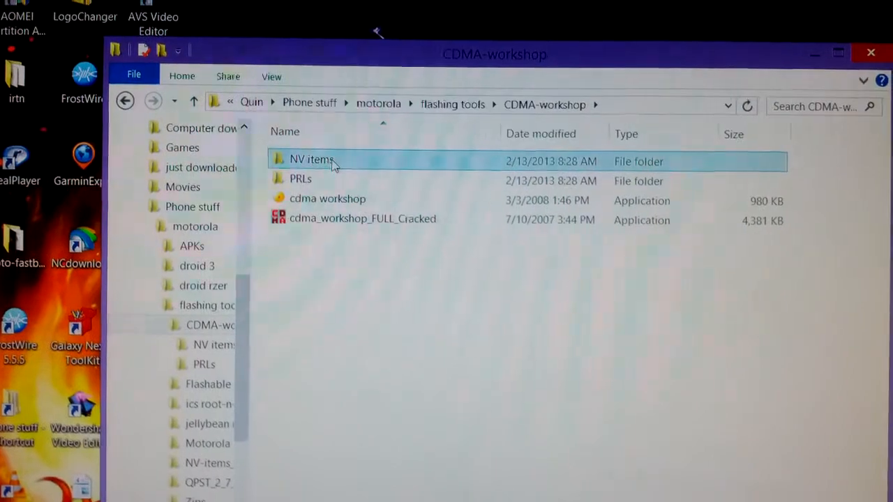
{"action": "left_click", "coordinate": [300, 169]}
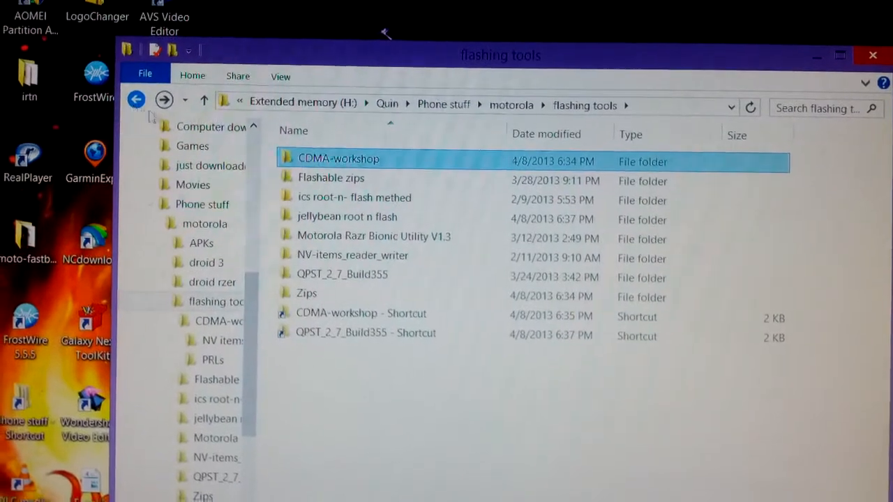
{"action": "left_click", "coordinate": [342, 277]}
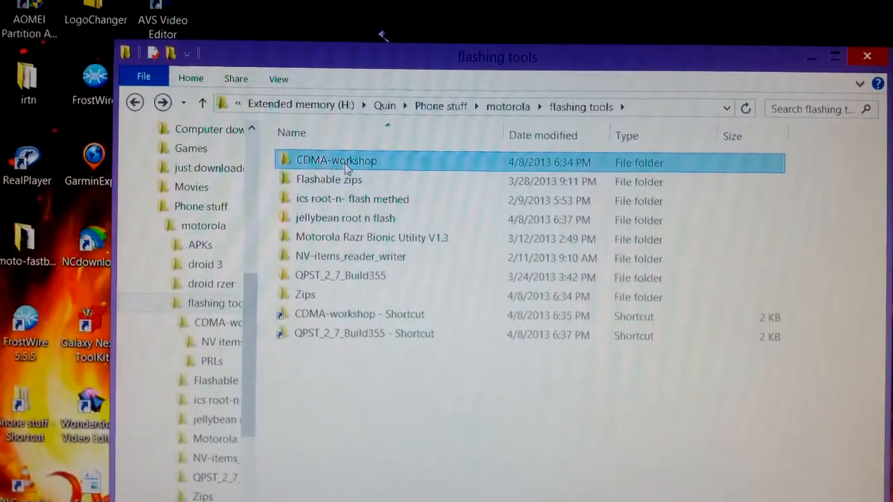
{"action": "double_click", "coordinate": [337, 160]}
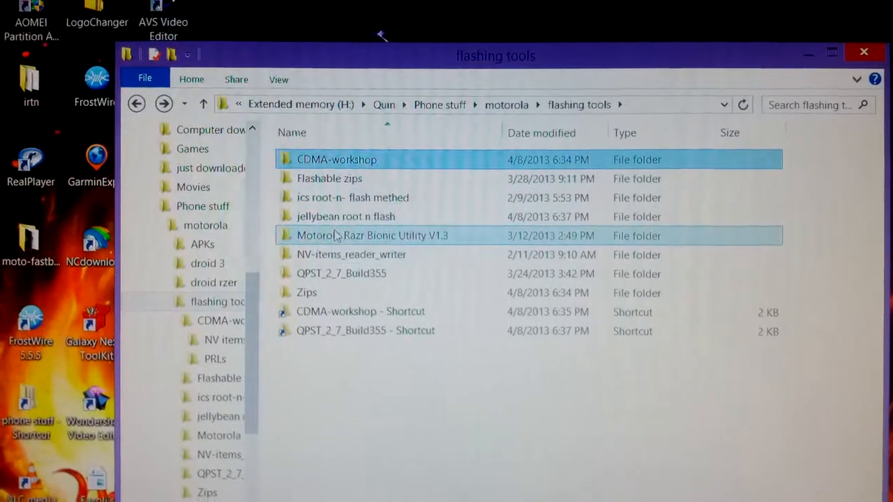
{"action": "left_click", "coordinate": [362, 272]}
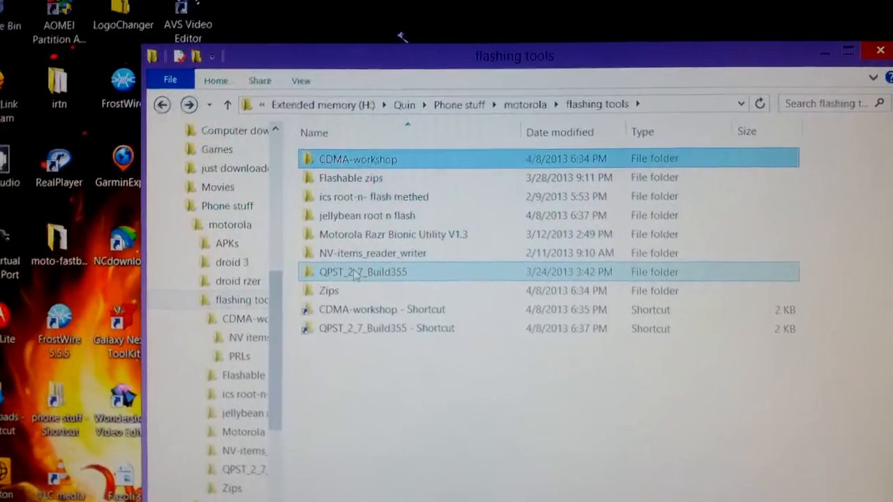